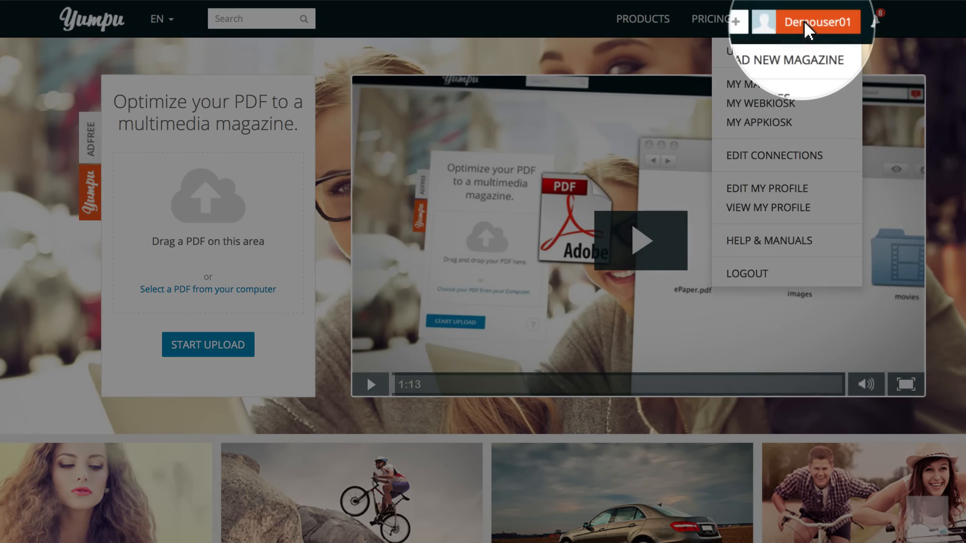
pyautogui.moveTo(773, 96)
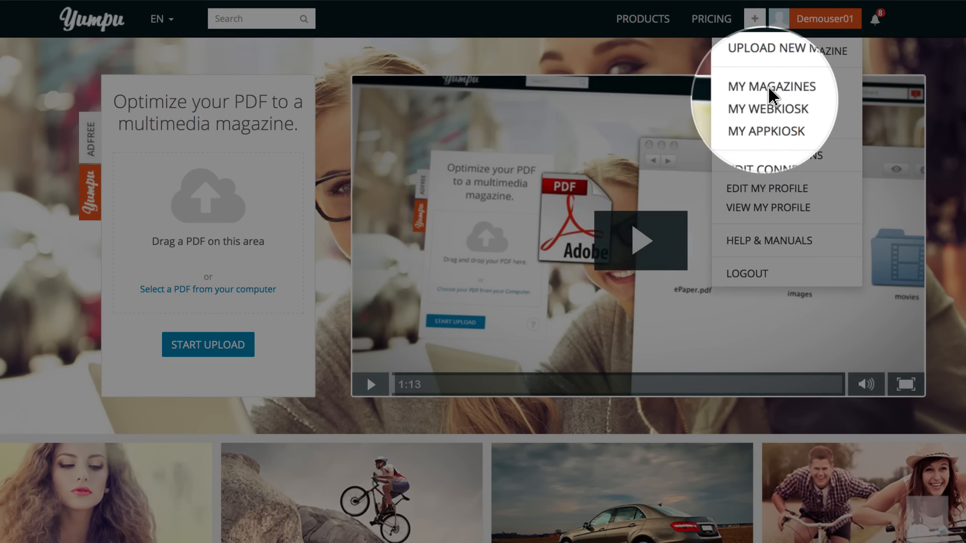
# Choose My Magazines from the account menu to list the four magazines.
pyautogui.click(772, 86)
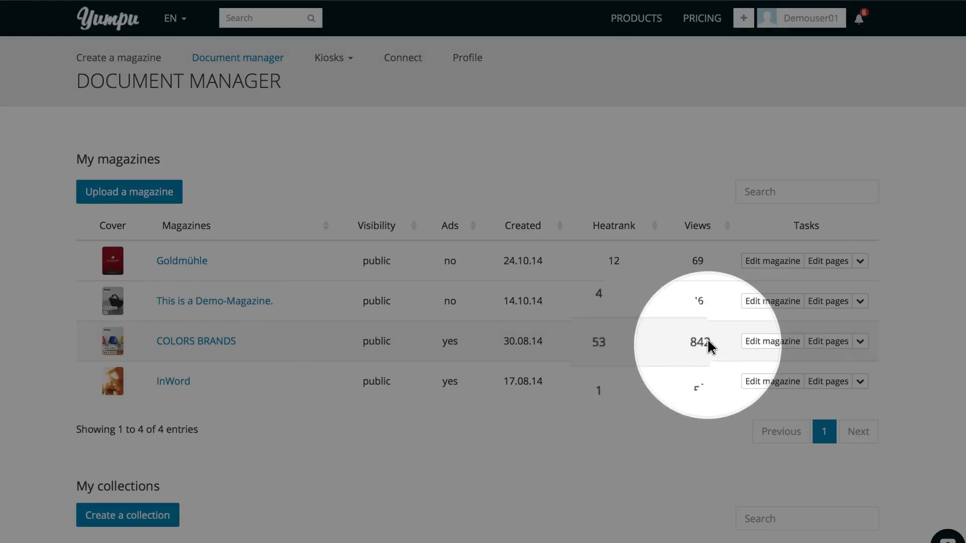
pyautogui.moveTo(779, 347)
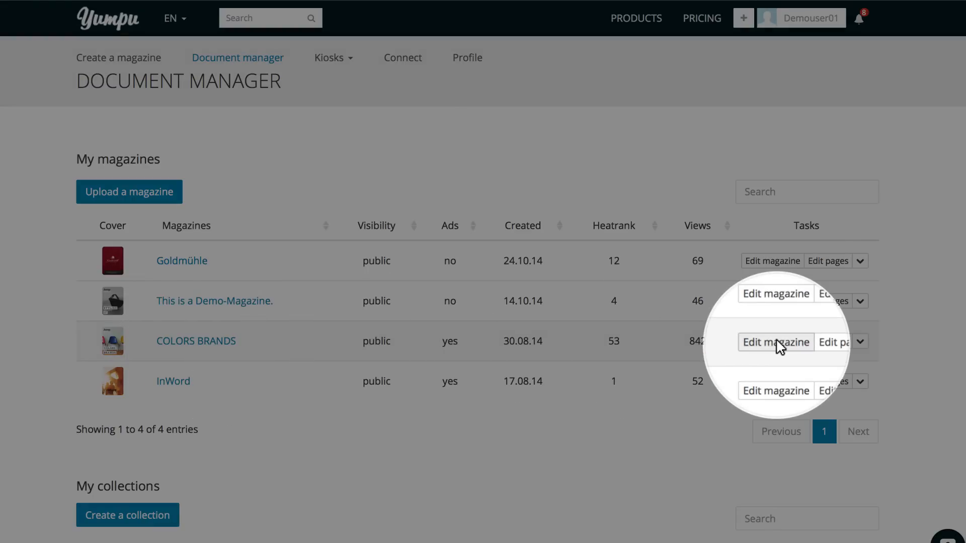
# Edit the COLORS BRANDS magazine and start adding a page element from its multimedia section.
pyautogui.click(776, 342)
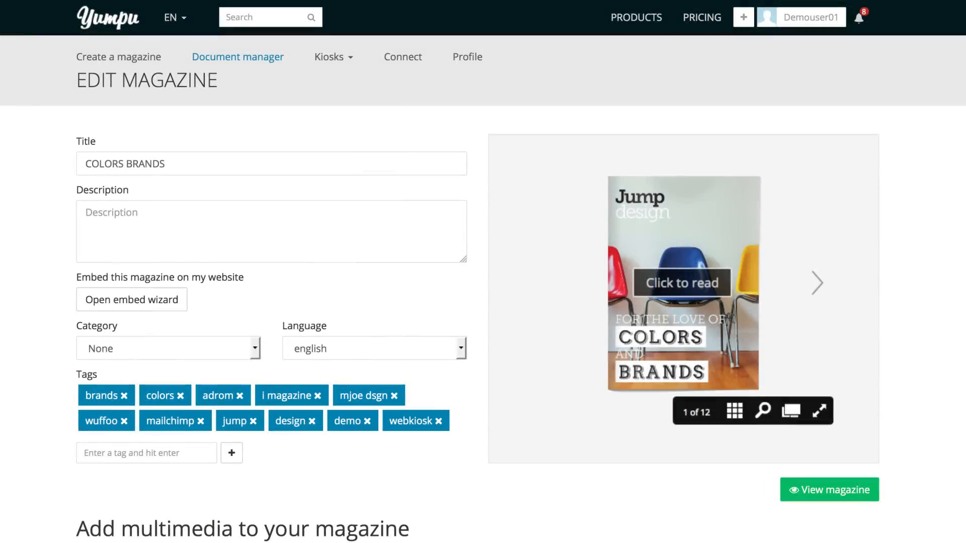
pyautogui.scroll(-3)
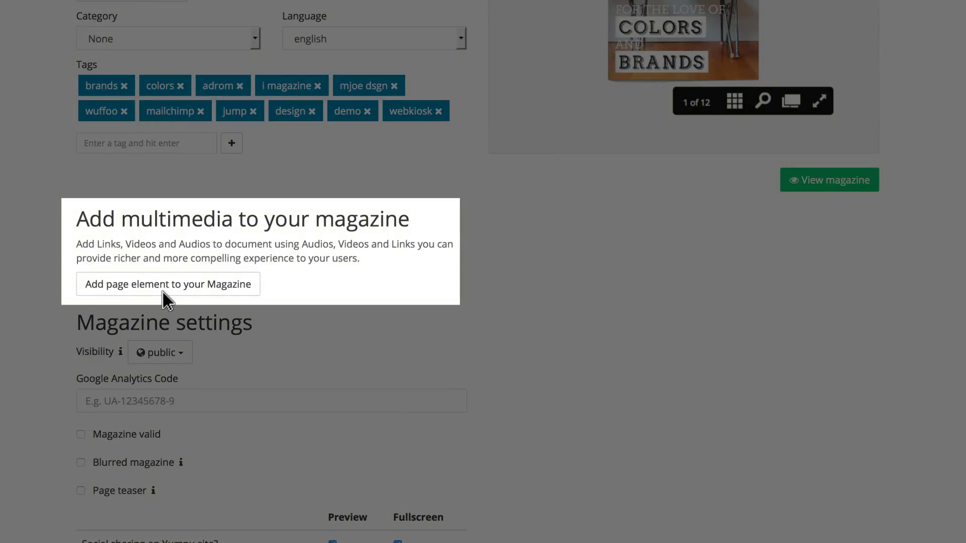
pyautogui.click(167, 284)
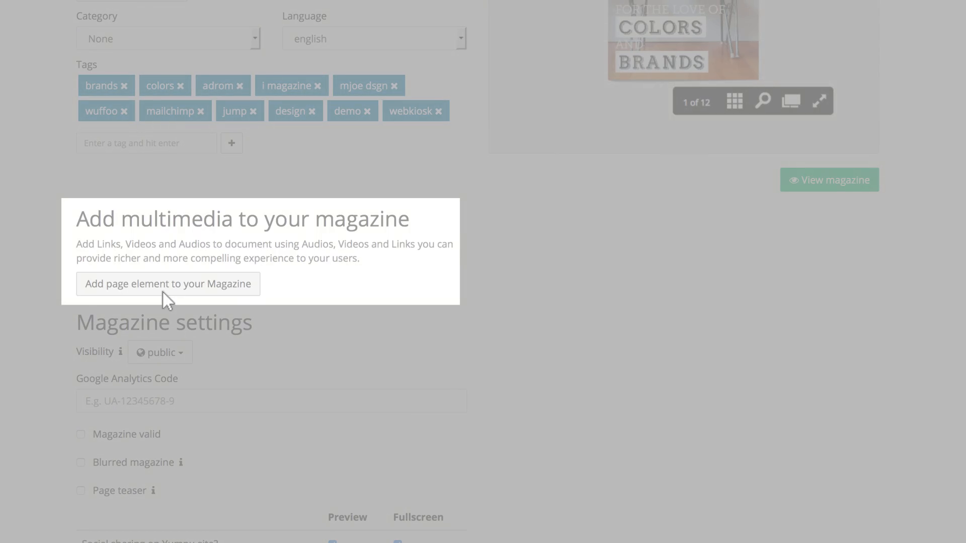
pyautogui.click(167, 284)
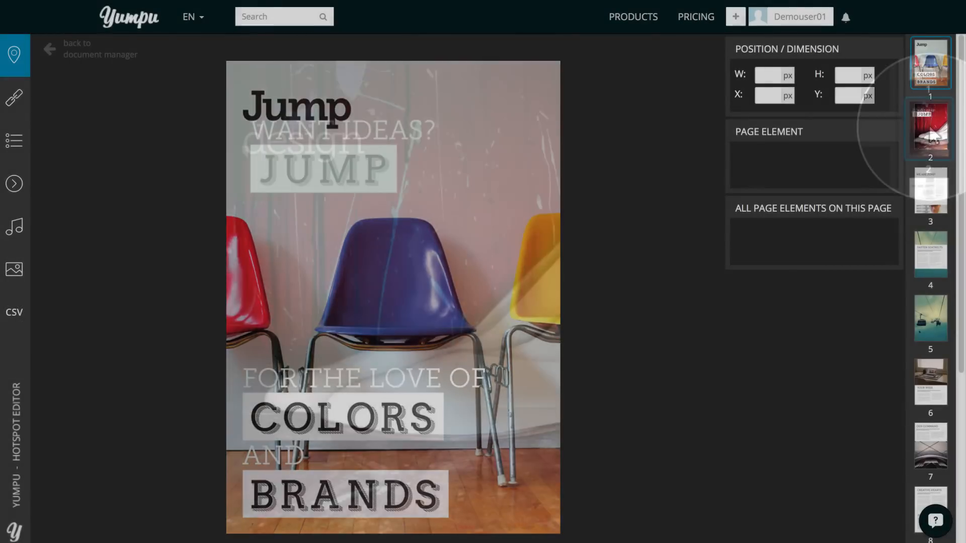
# Step through pages 3 and 4 to page 5, the ski-lift photo.
pyautogui.click(930, 207)
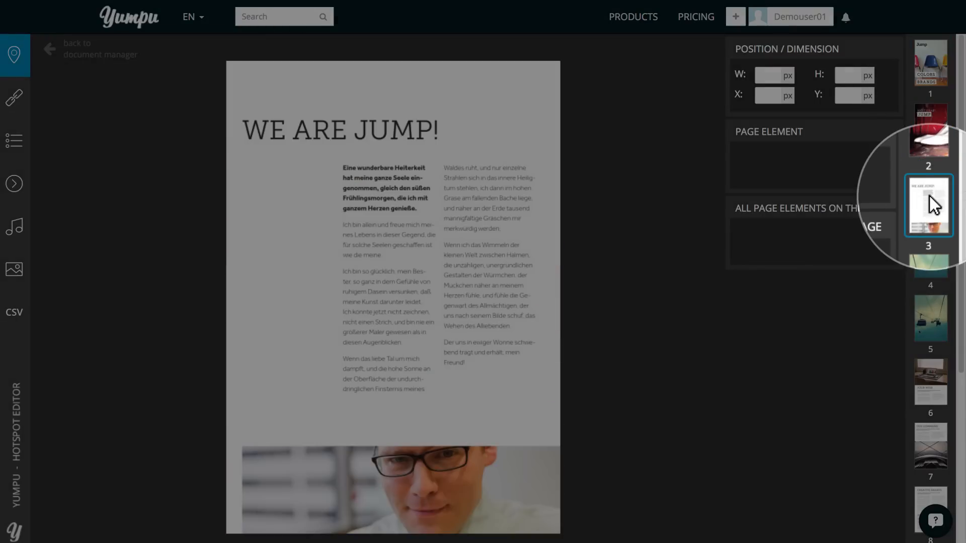
pyautogui.click(929, 274)
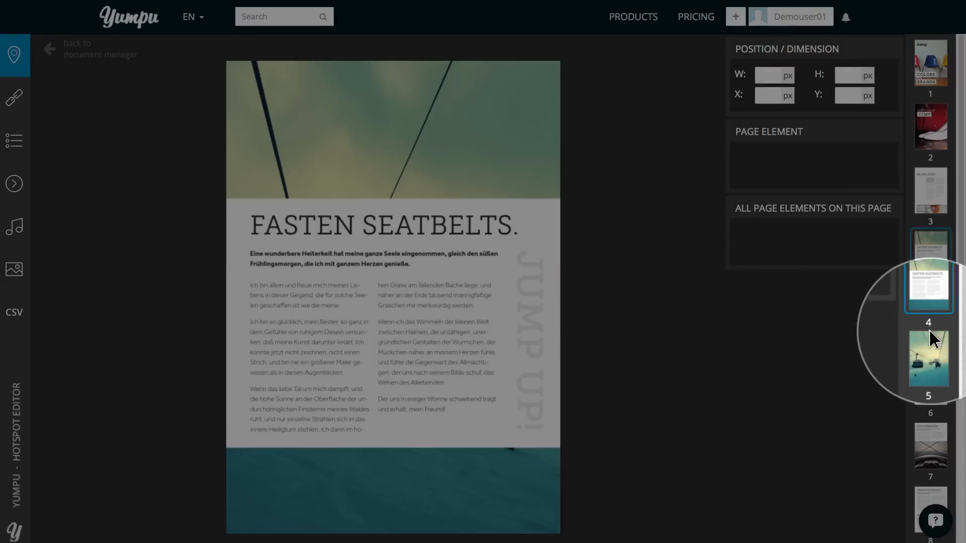
pyautogui.click(930, 359)
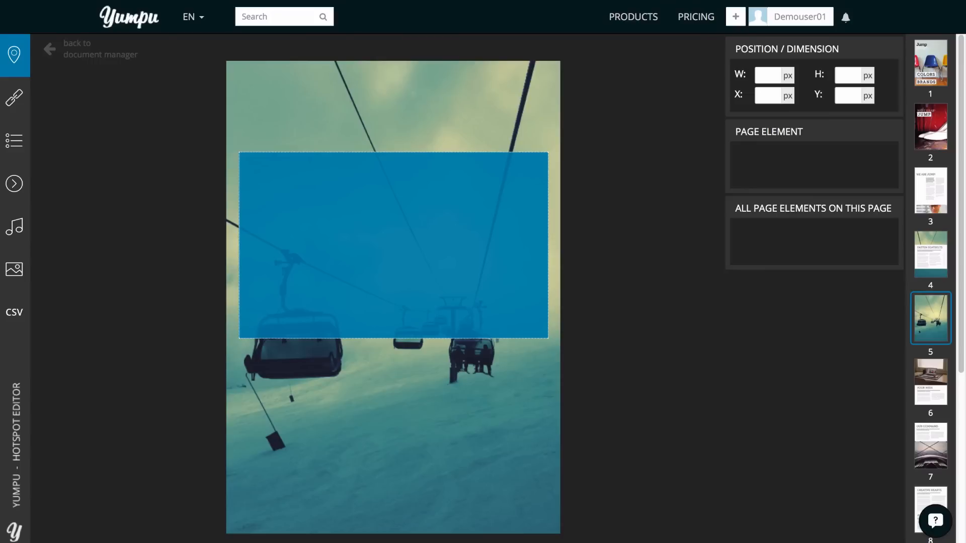
# Draw a hotspot on page 5 and make it a video element.
pyautogui.click(392, 245)
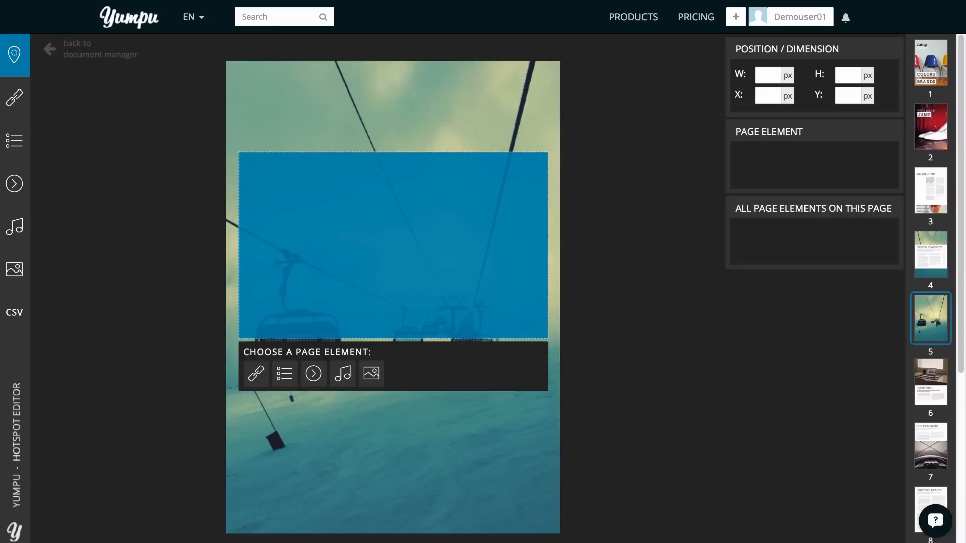
pyautogui.click(313, 374)
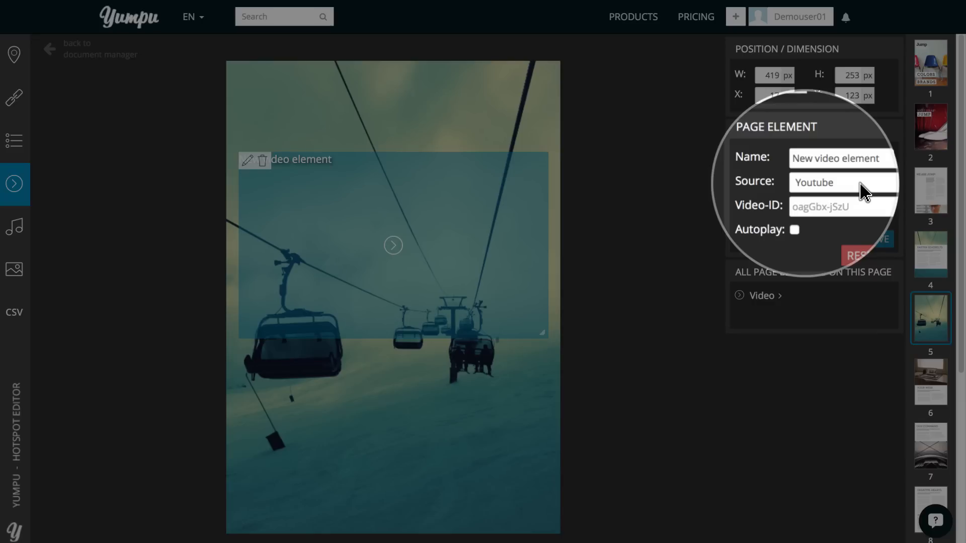
# Name the video hotspot 'Yumpu Promo Video' with YouTube ID 2Za1fP0LSV4.
pyautogui.write('Yumpu Promo Video')
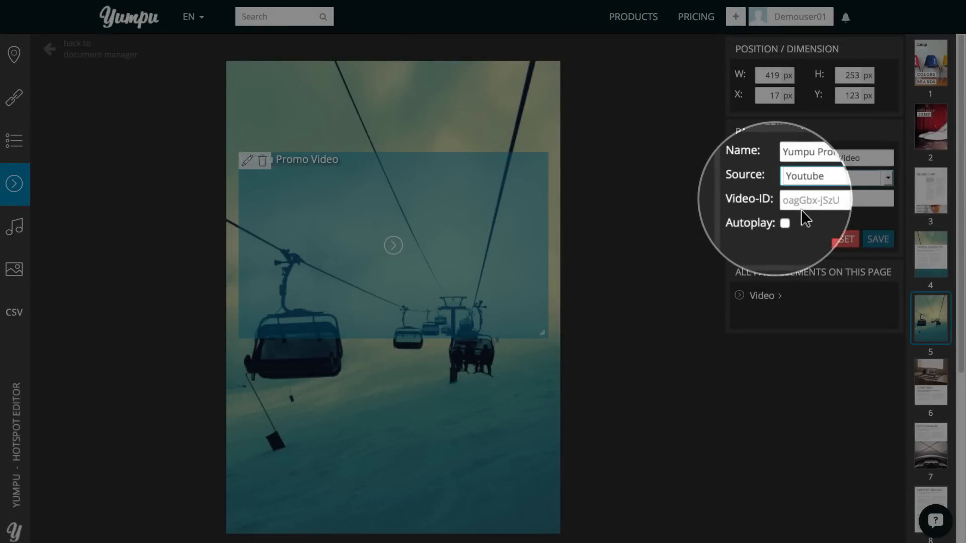
pyautogui.write('2Za1fP0LSV4')
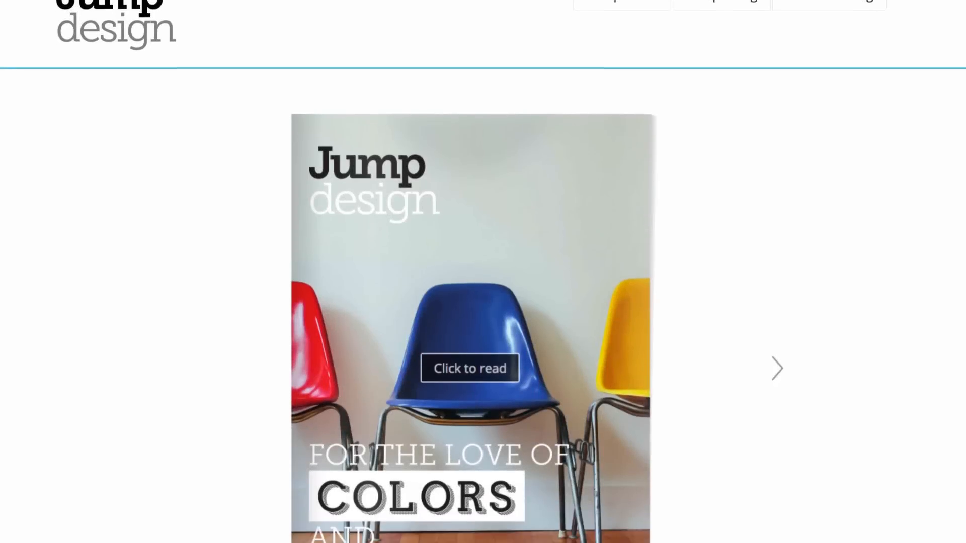
pyautogui.scroll(-3)
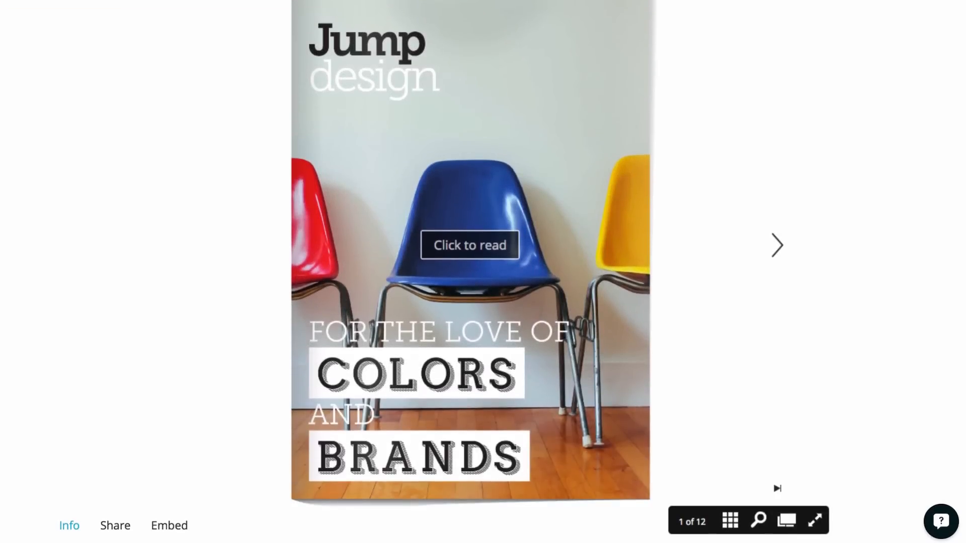